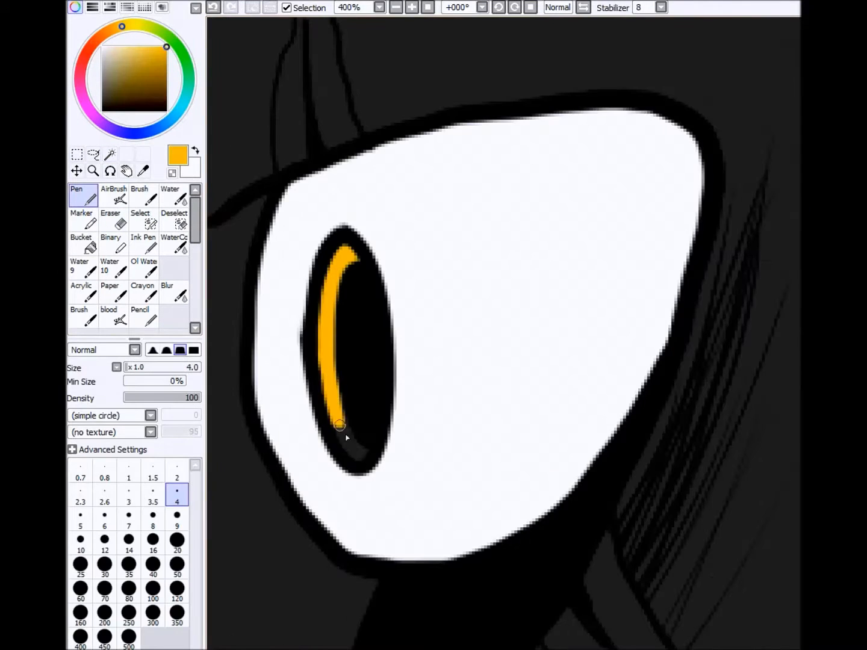
Step: Paint an amber iris ring around the black pupil and fill the teeth cream
click(114, 194)
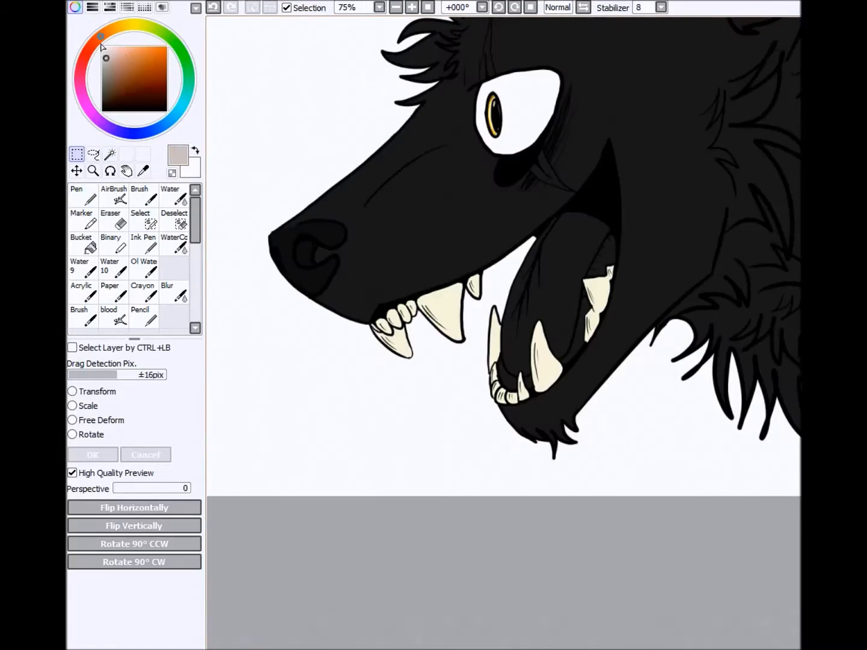
Step: Shade the mouth interior and tongue brown, tint the teeth, and blend grey into the mane fur with the Water brush
click(412, 7)
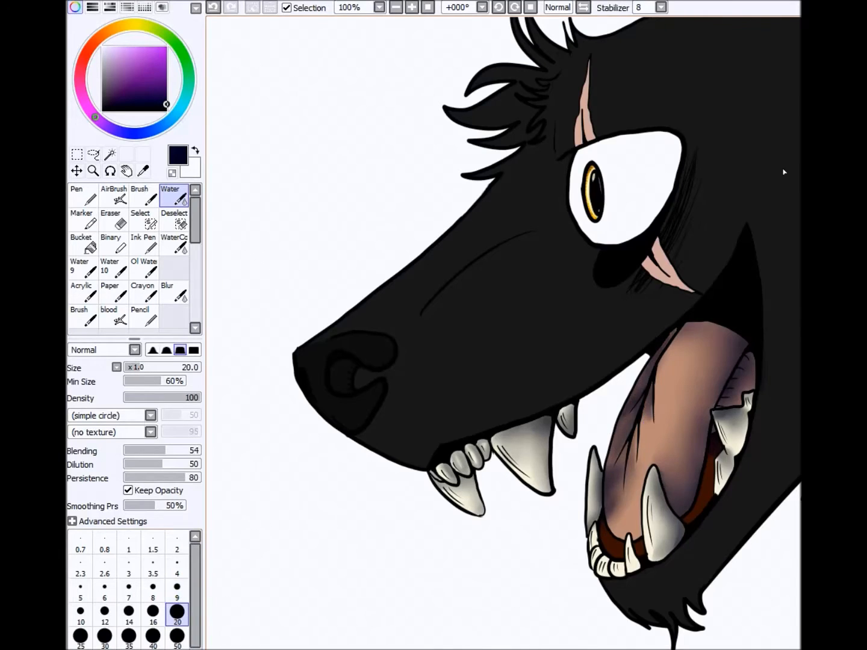
click(177, 590)
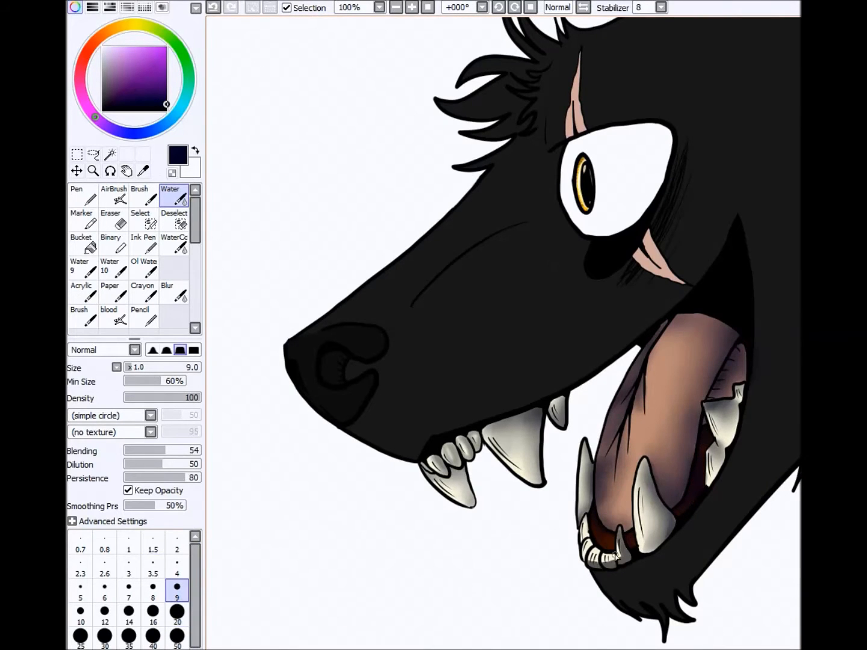
click(177, 614)
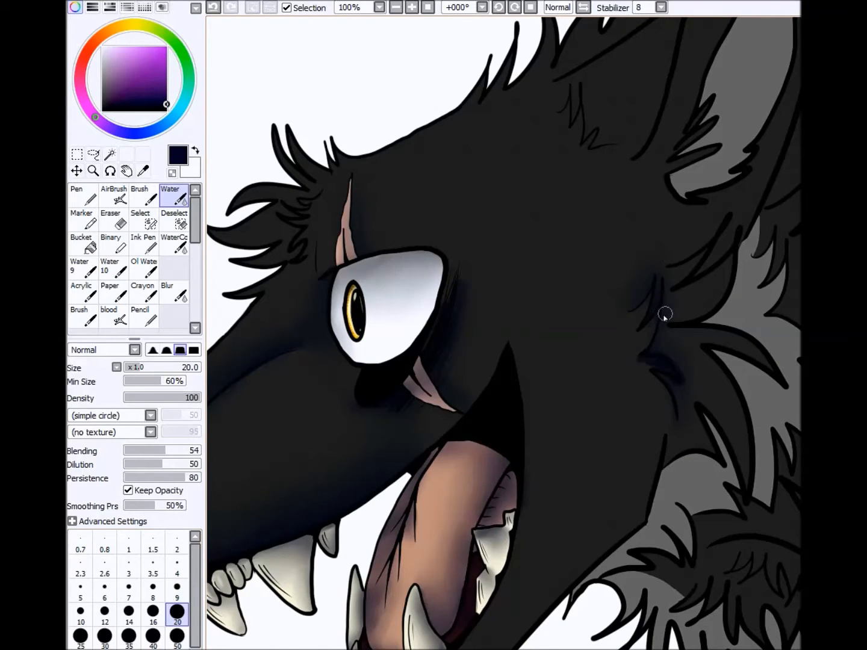
Step: Blend layered grey highlights into the ear, neck ruff and head using larger Water brush sizes
click(177, 636)
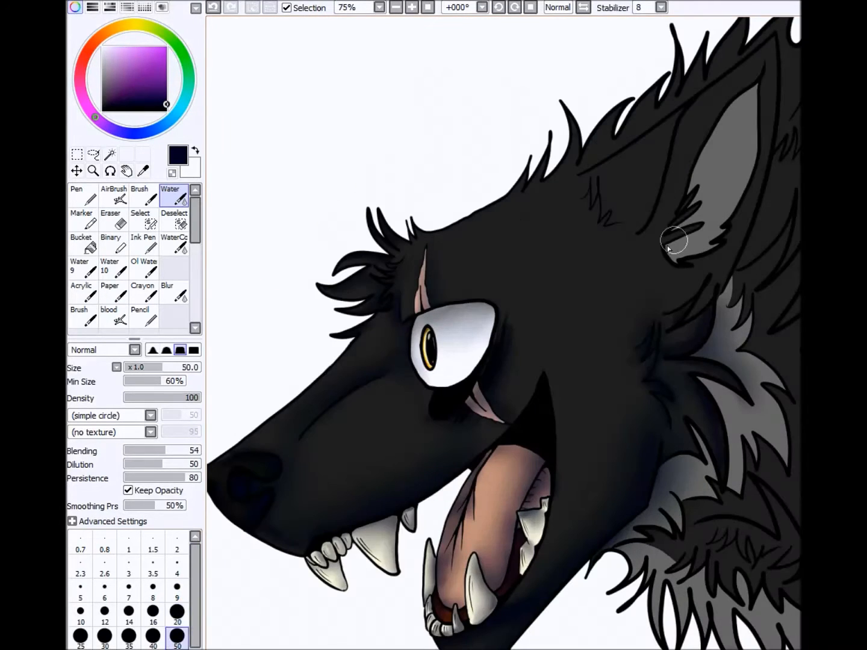
click(177, 614)
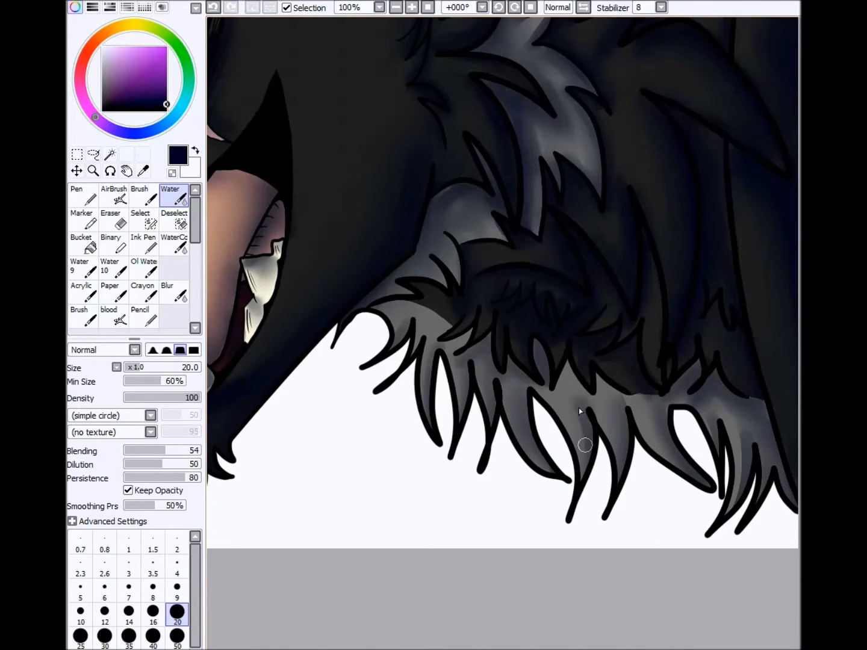
click(81, 194)
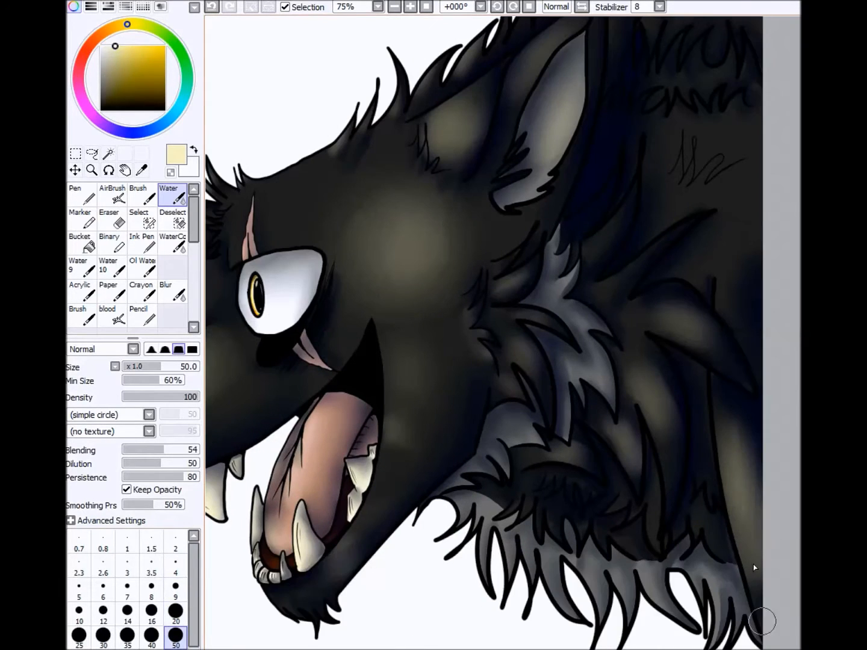
Step: Fade the wolf's outer fur edges into a soft blur with the Blur tool
click(176, 612)
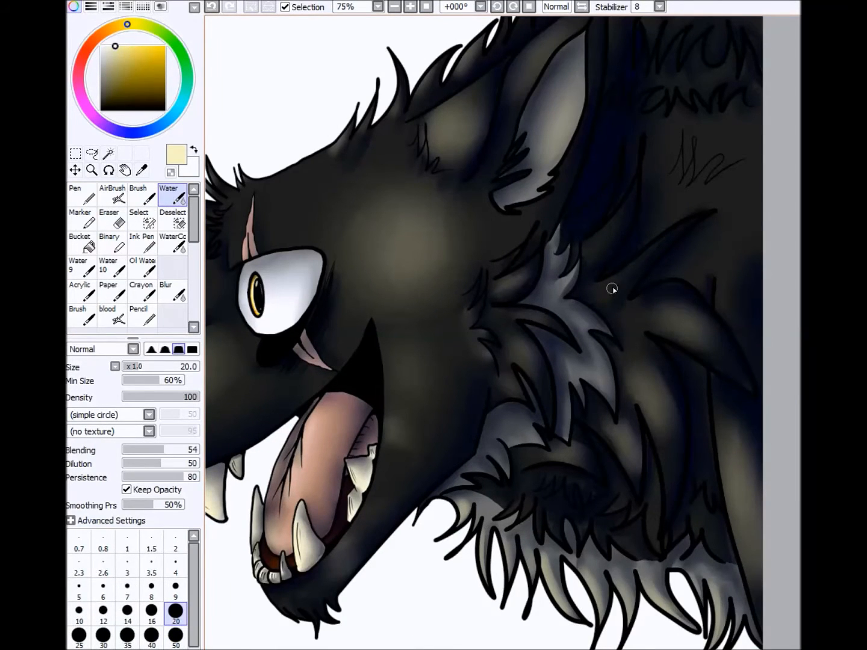
click(109, 217)
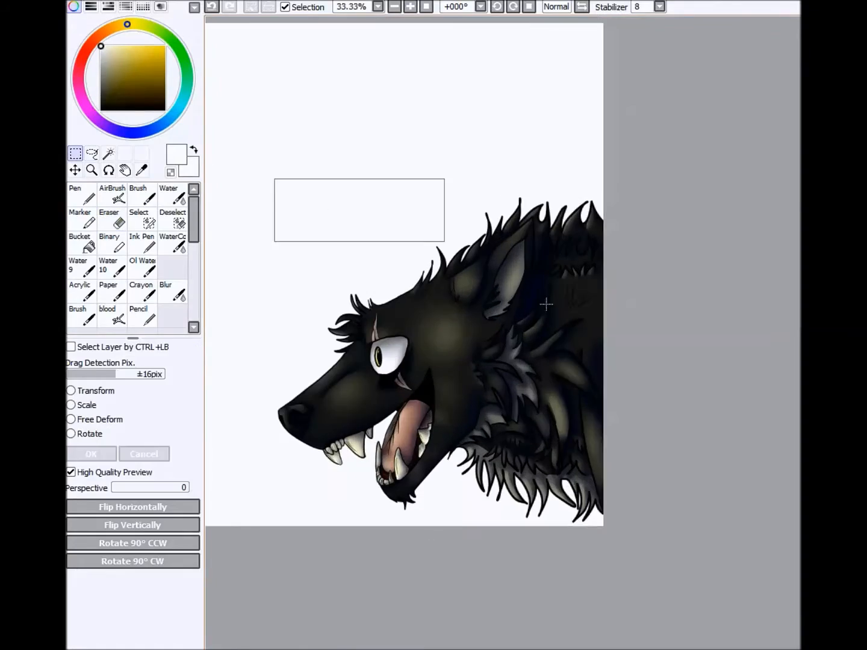
click(171, 291)
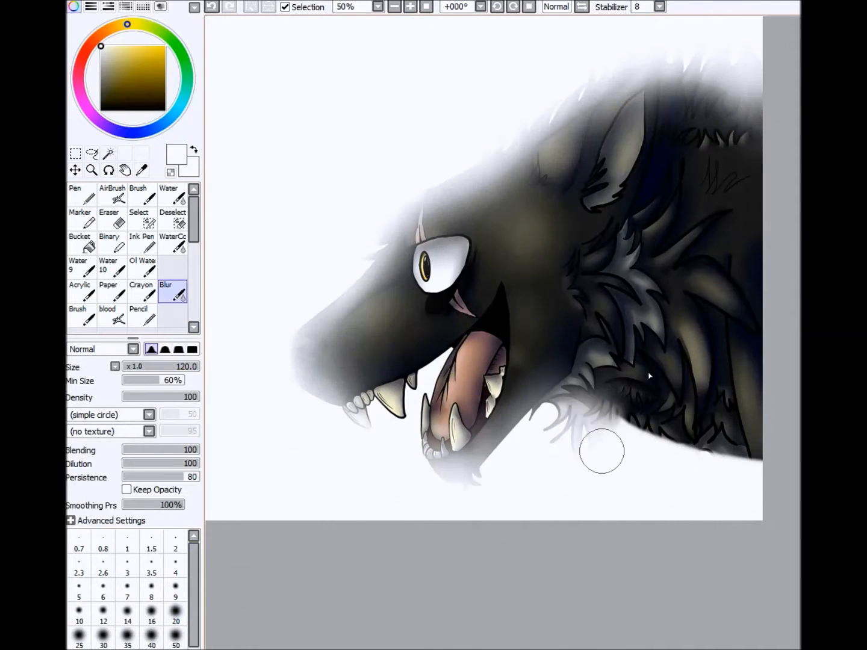
Step: Draw white slime strands from the eye and thin them to translucency with the Eraser
click(409, 7)
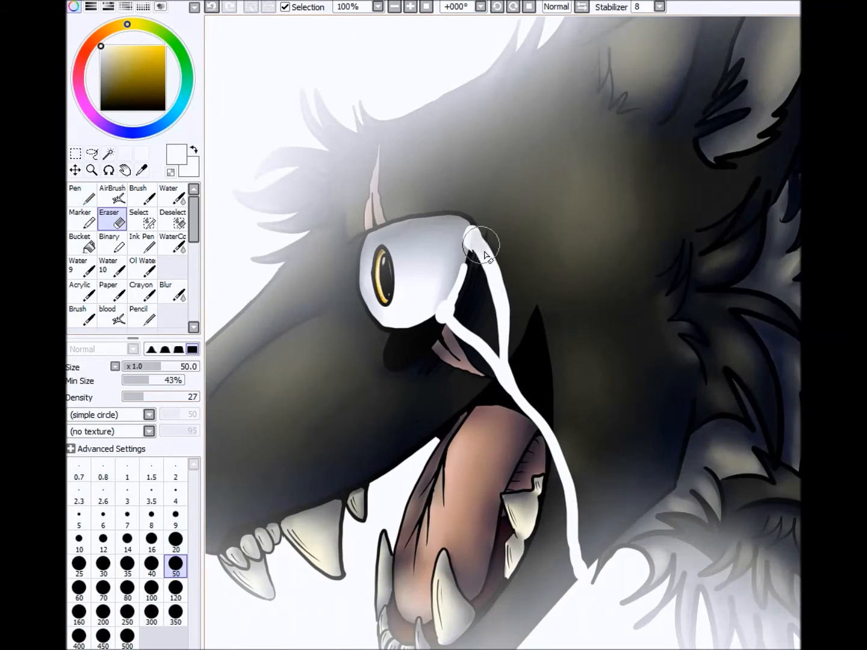
click(175, 542)
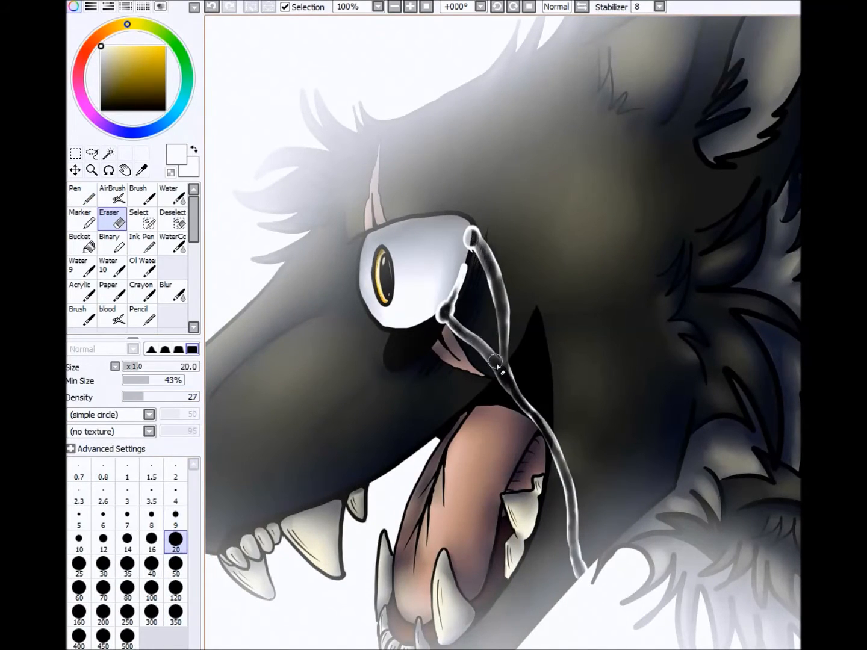
click(169, 193)
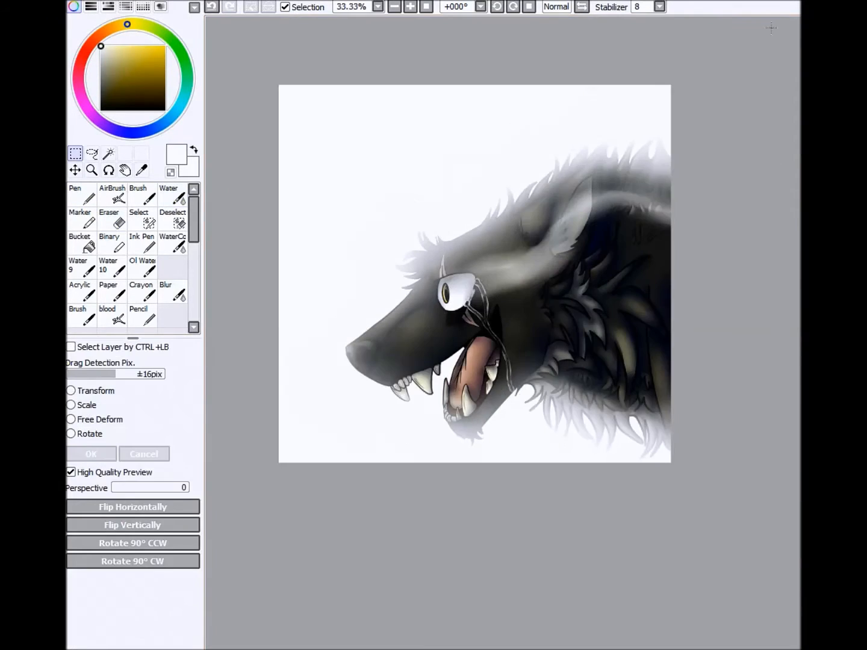
Step: Fill a background layer black and paint a blurred orange glow casting peach rim light on the fur
click(111, 219)
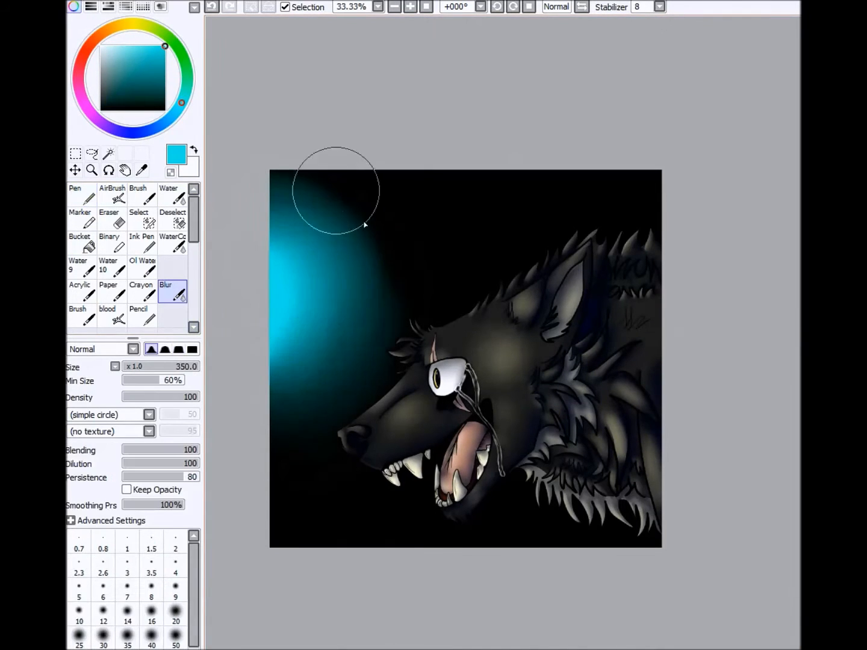
click(75, 194)
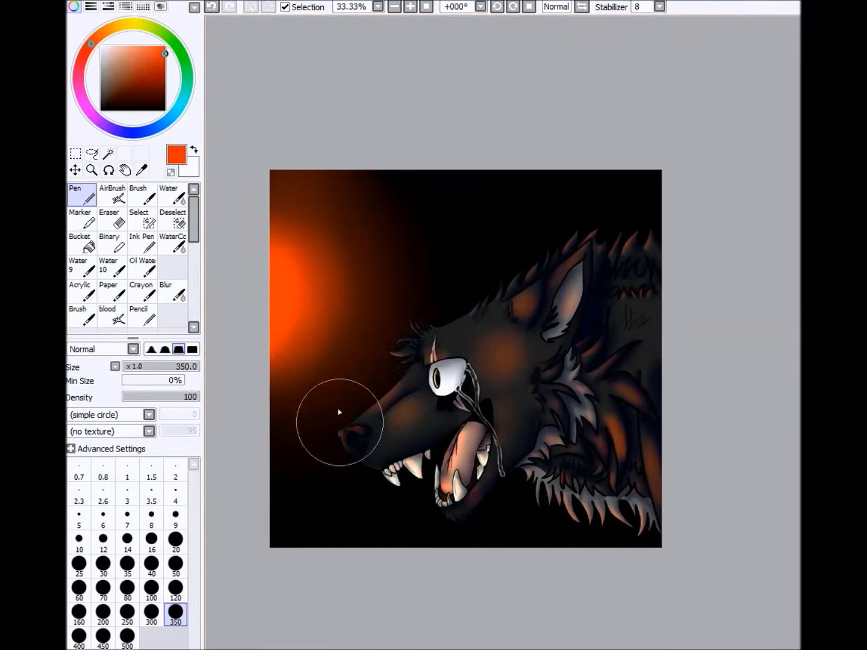
click(172, 292)
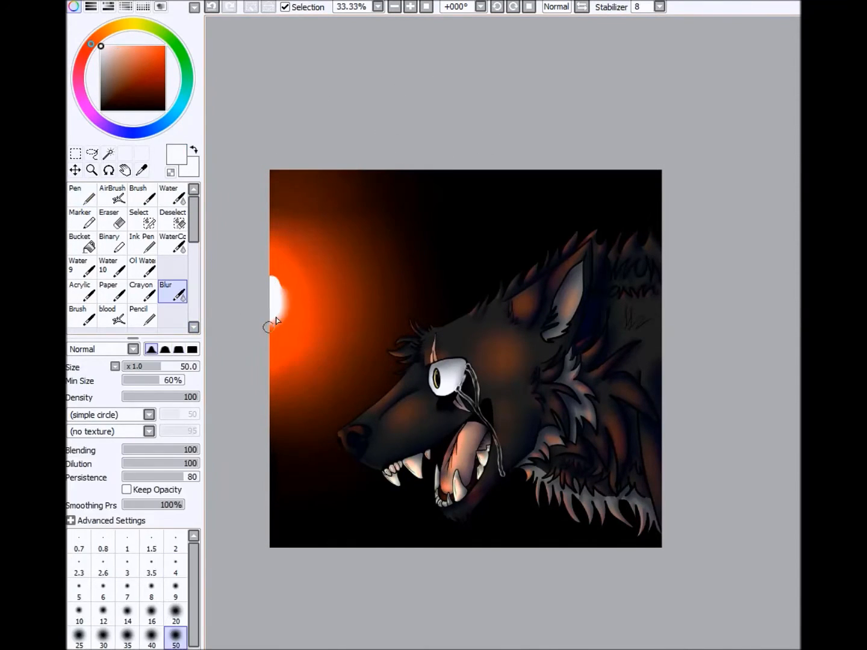
click(169, 195)
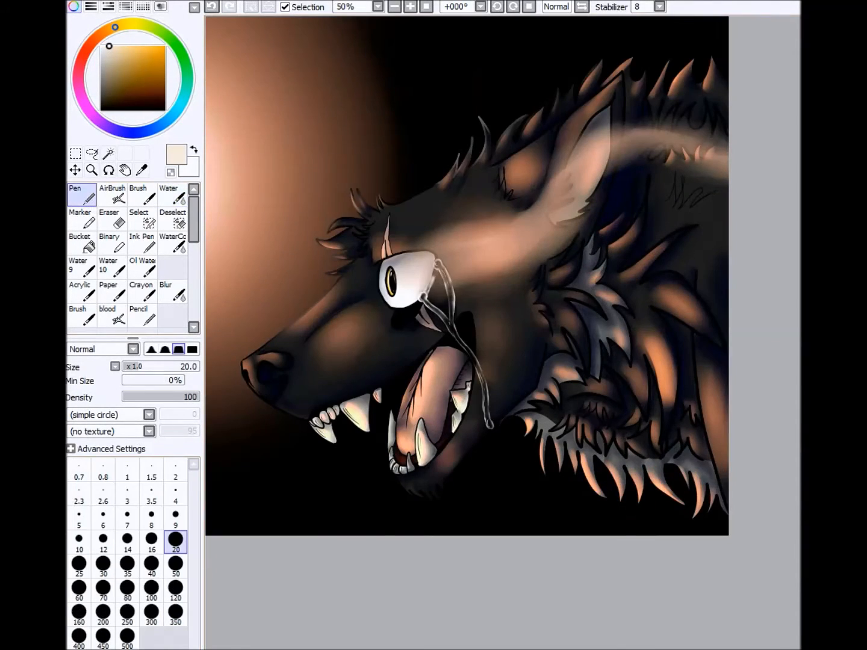
Step: Draw white drool under the jaw and erase it at low density into a glossy translucent strand
click(409, 7)
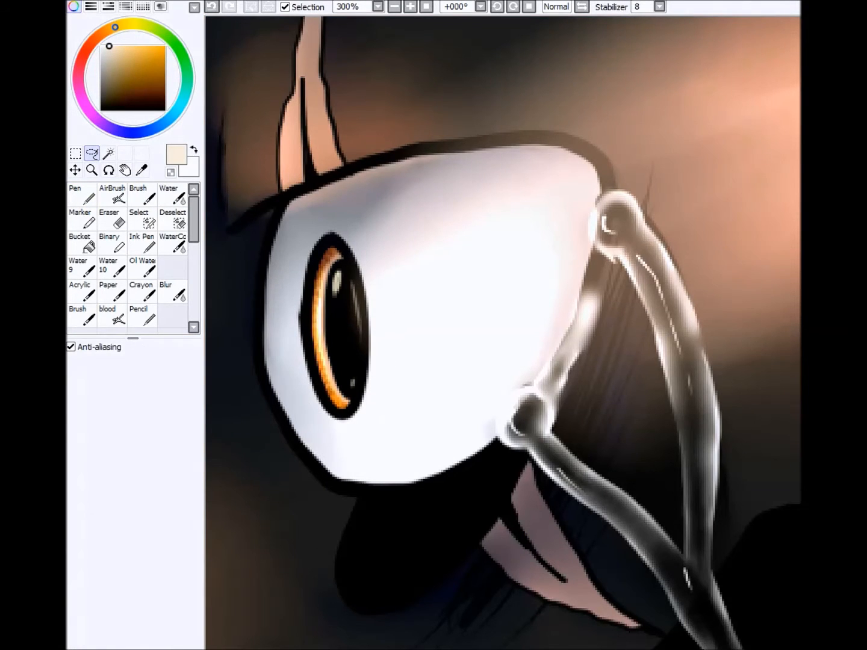
click(74, 193)
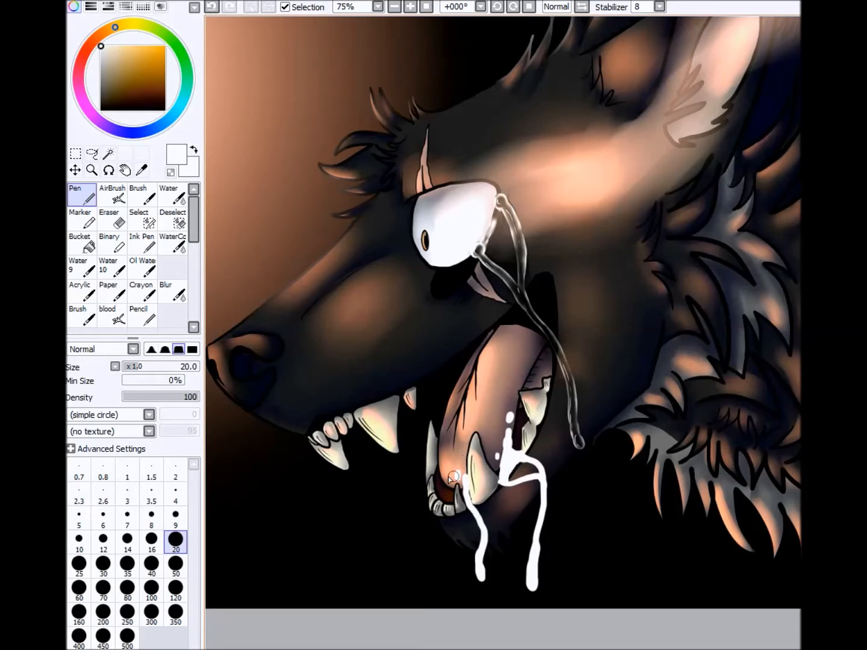
click(109, 219)
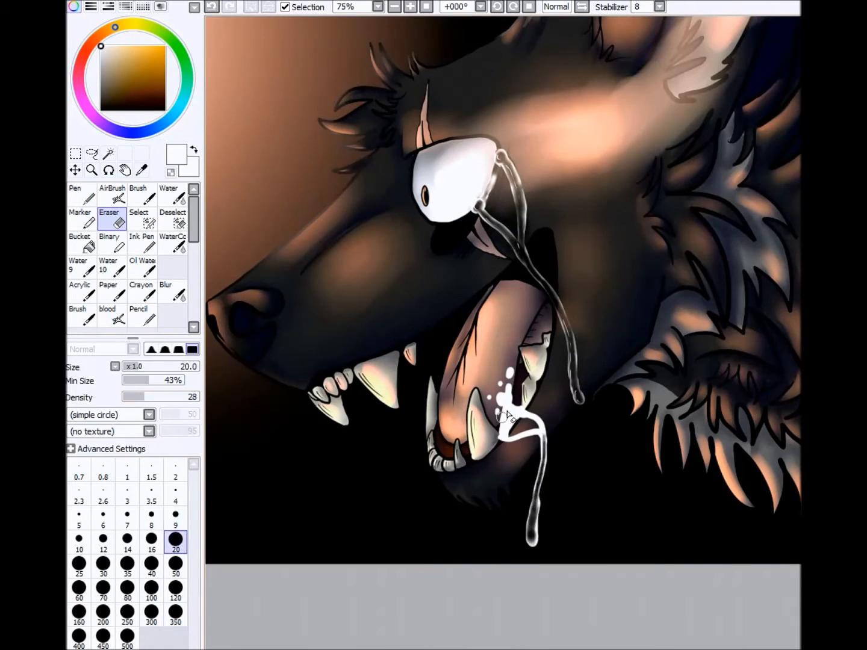
click(81, 193)
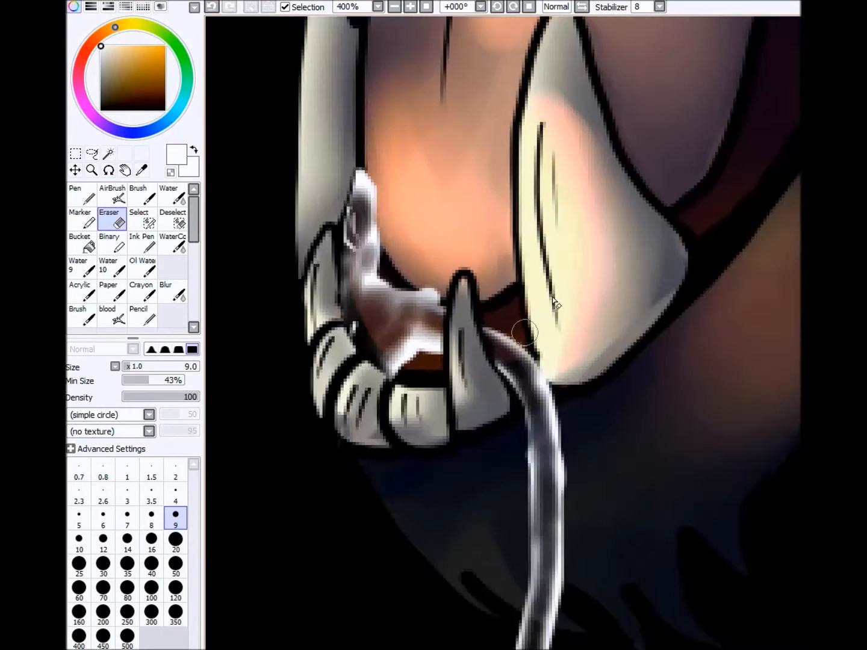
click(106, 315)
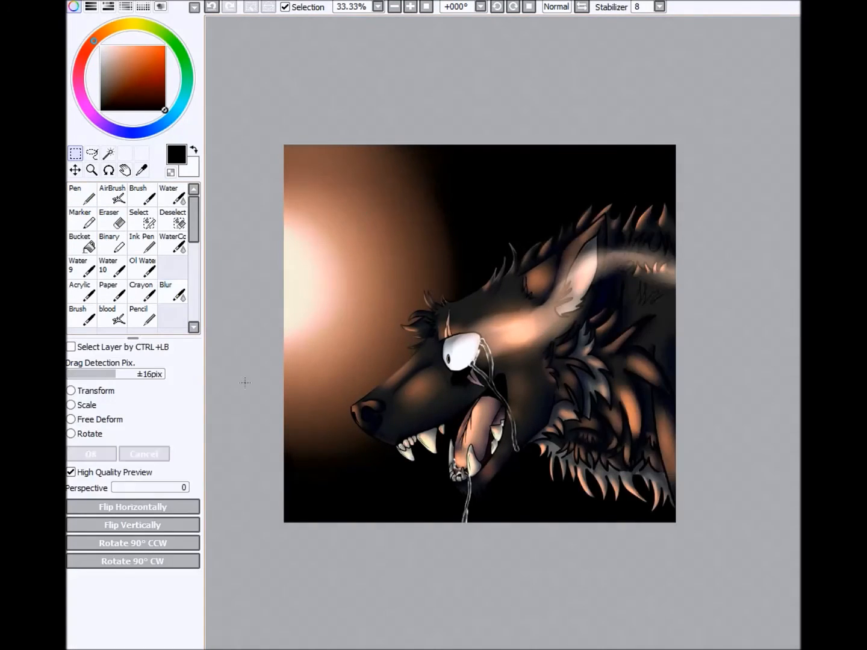
Step: Draw white slime strands between the teeth and a nose highlight, erased to translucency
click(80, 193)
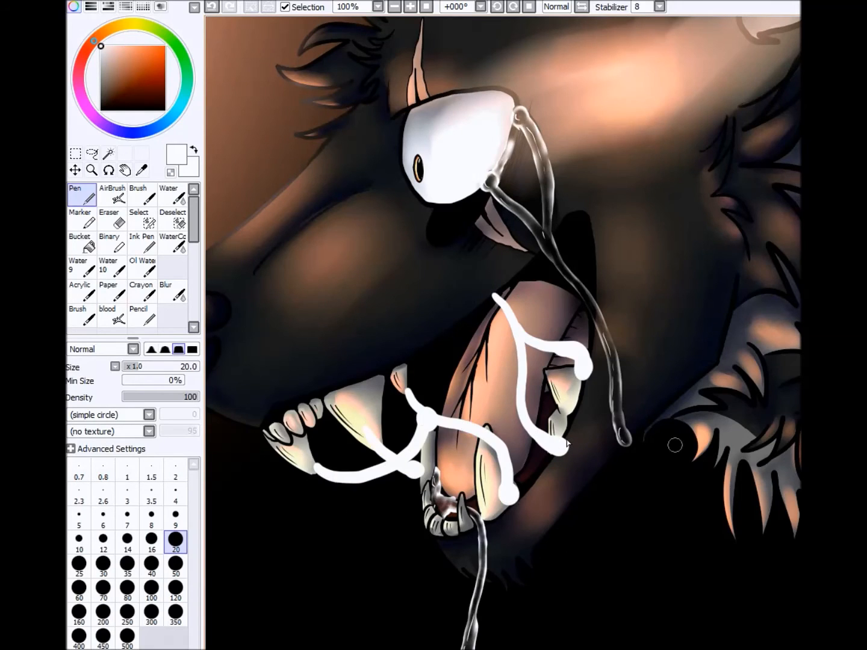
click(112, 217)
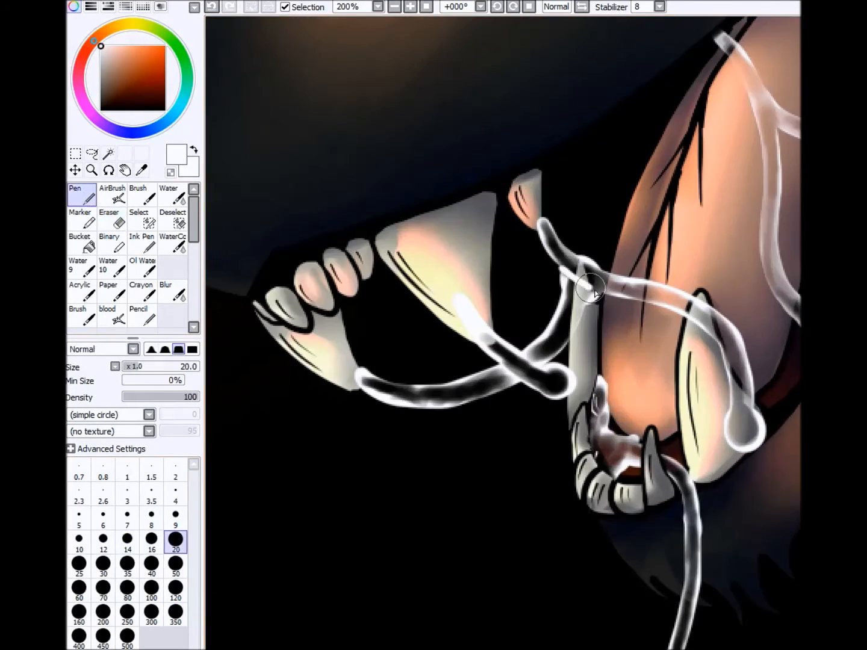
click(176, 520)
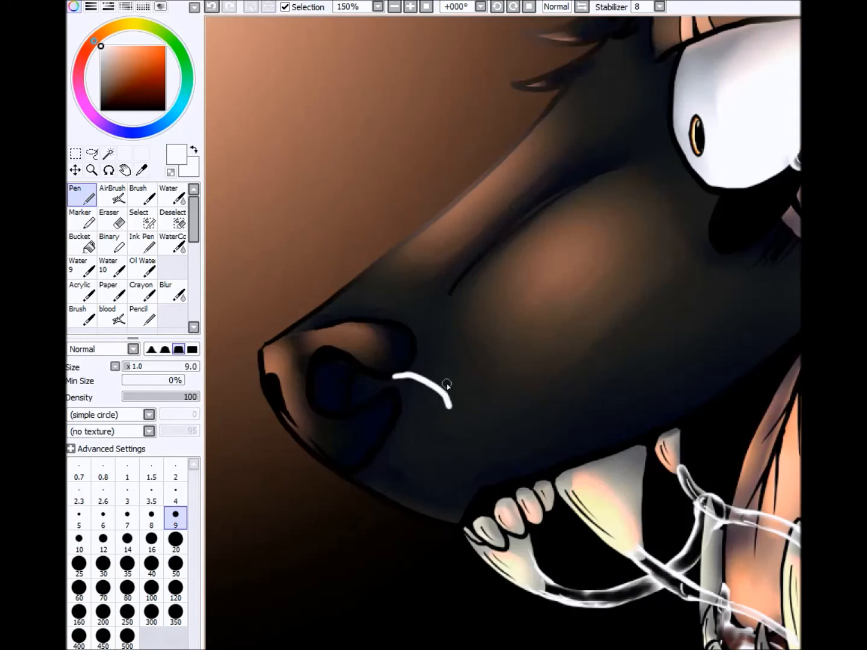
Step: Blur a light layer into a soft pale haze around the wolf's silhouette
click(112, 218)
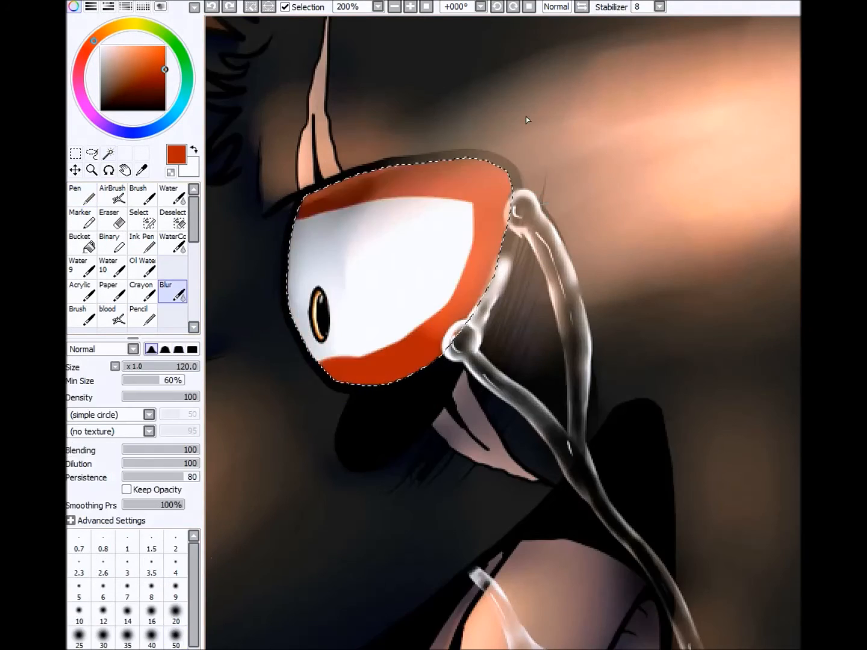
click(80, 194)
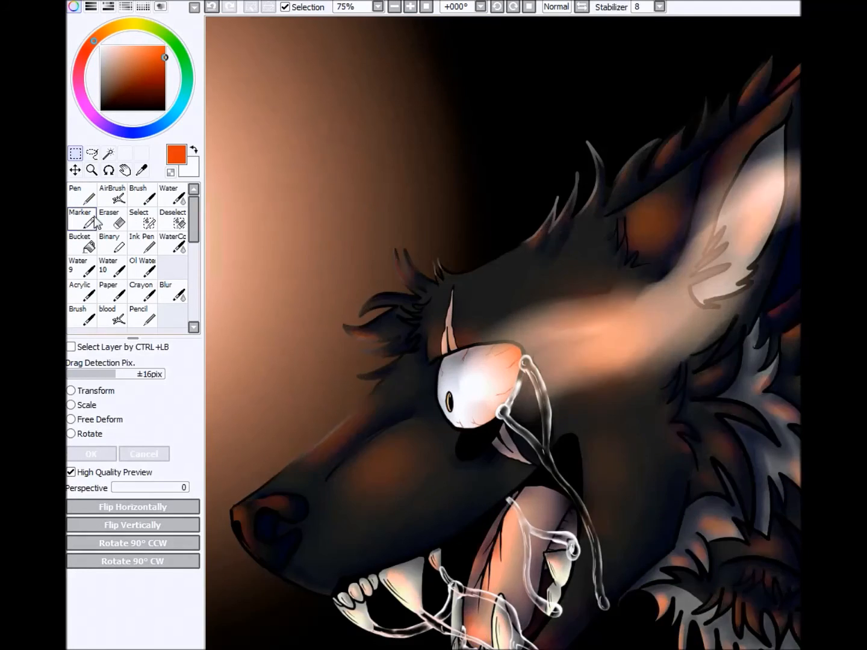
click(173, 291)
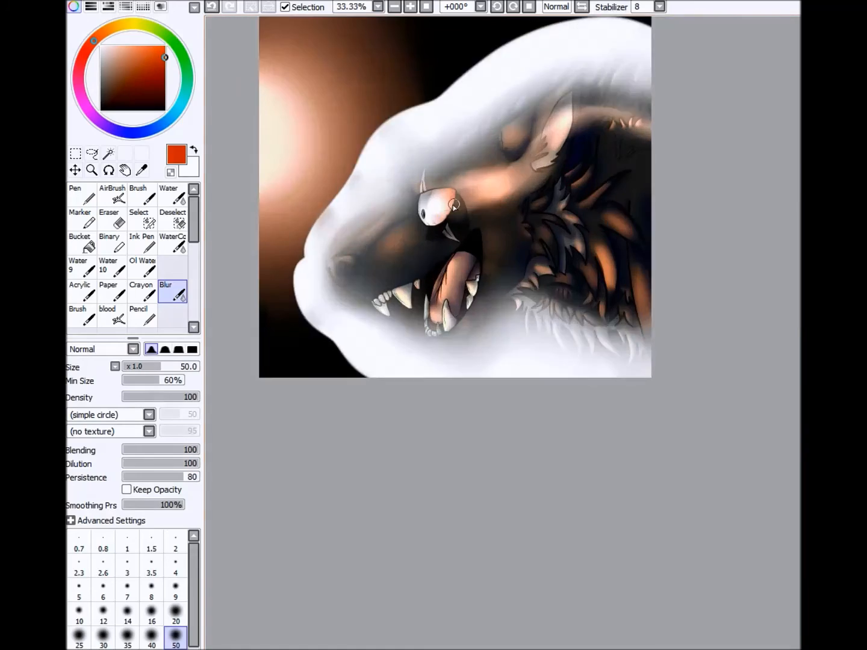